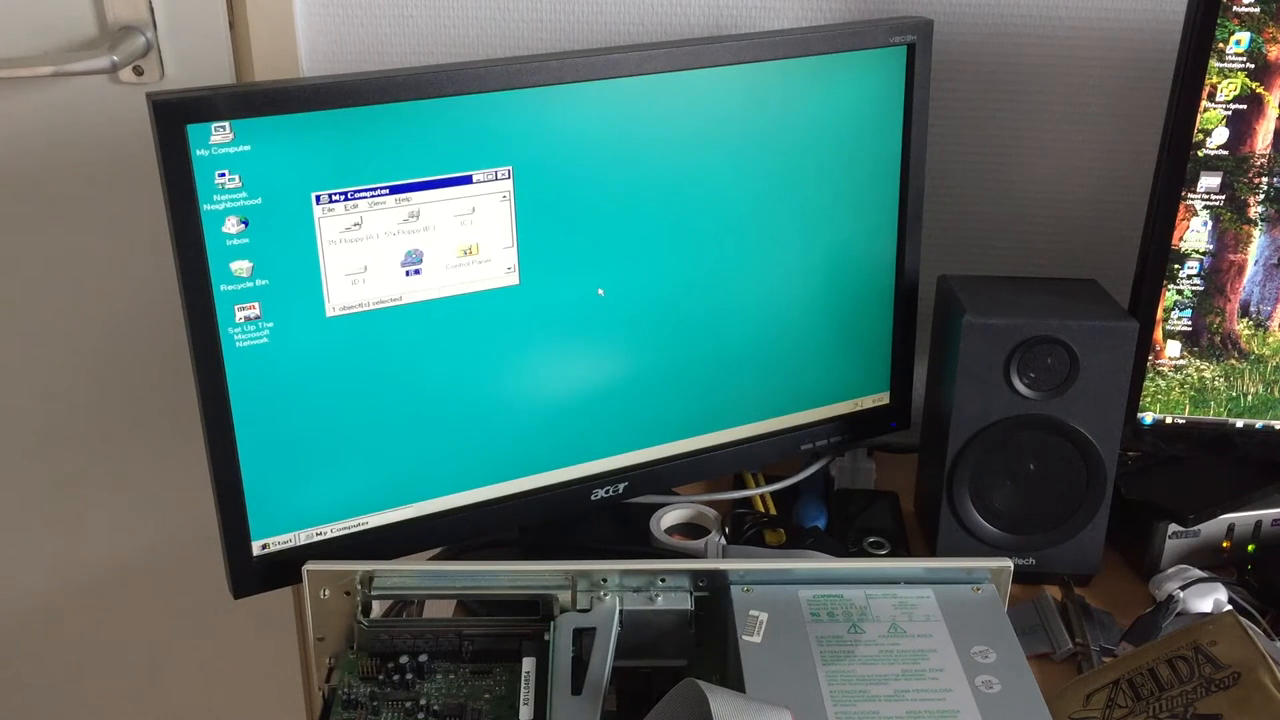
# - Select the 3½ Floppy (A:) icon in the My Computer window
pyautogui.click(406, 237)
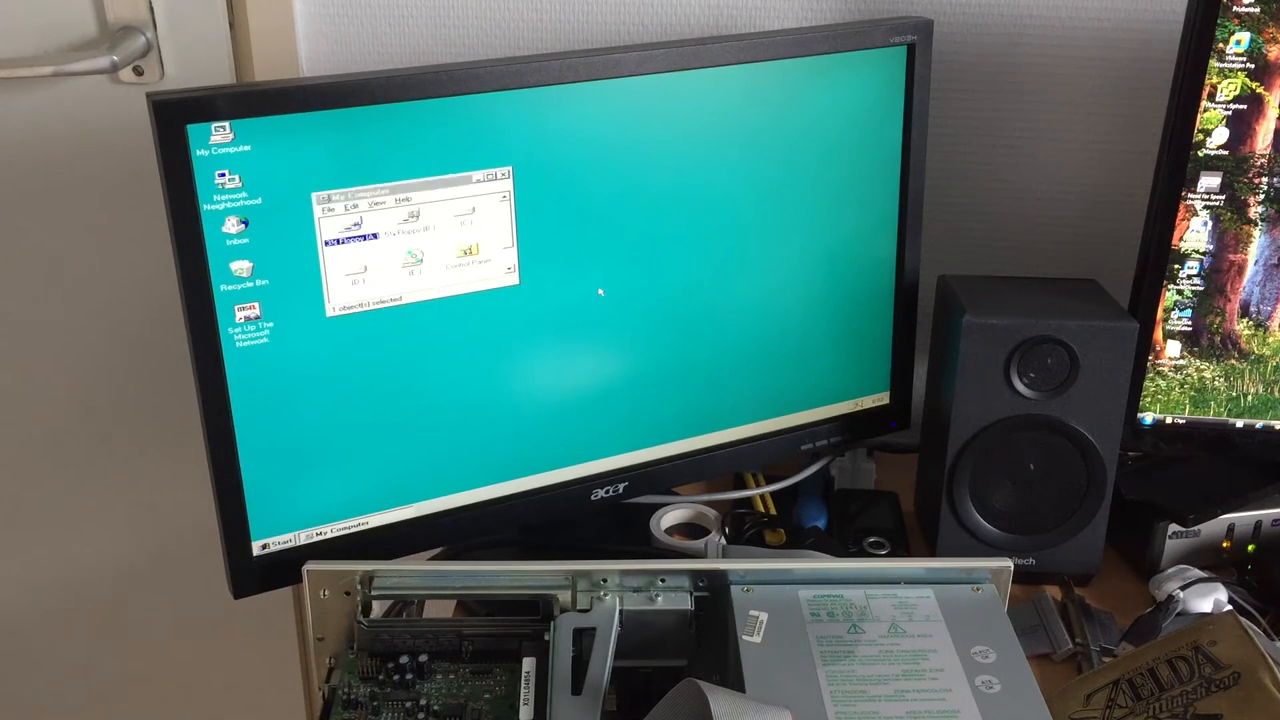
# - Open floppy A and B, dismiss both 'device not ready' errors, and close My Computer
pyautogui.doubleClick(348, 238)
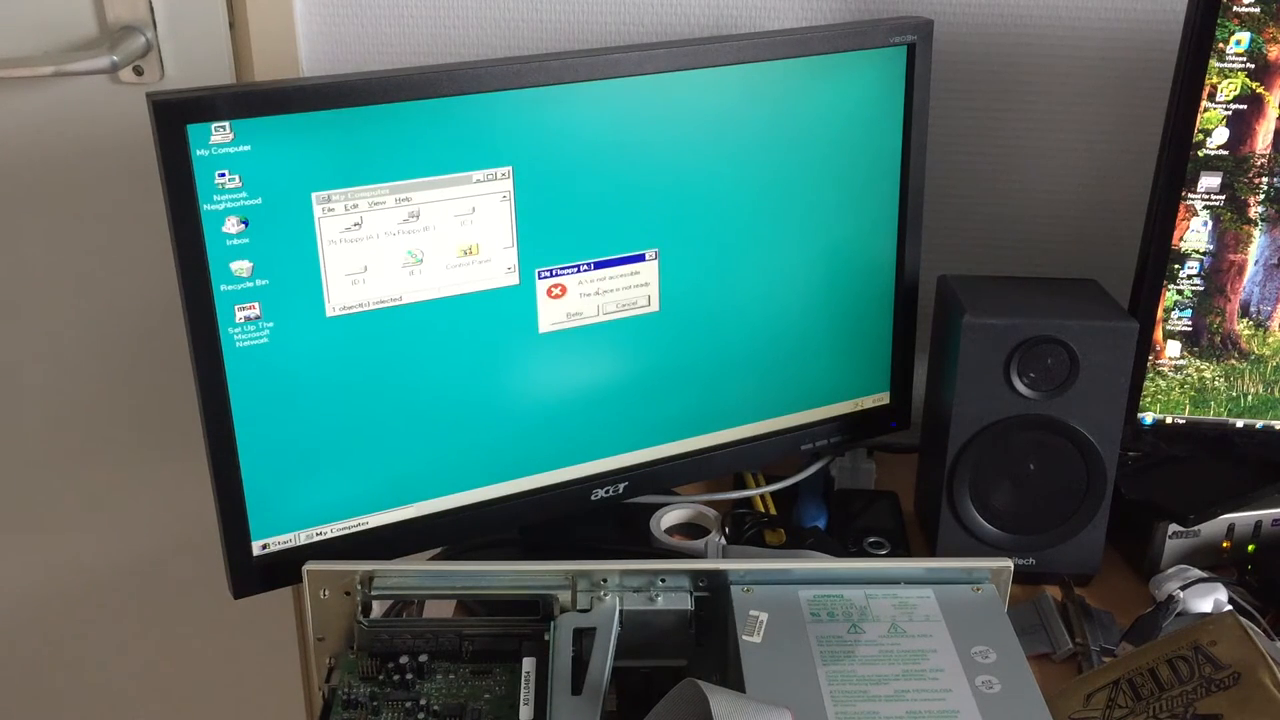
pyautogui.click(625, 303)
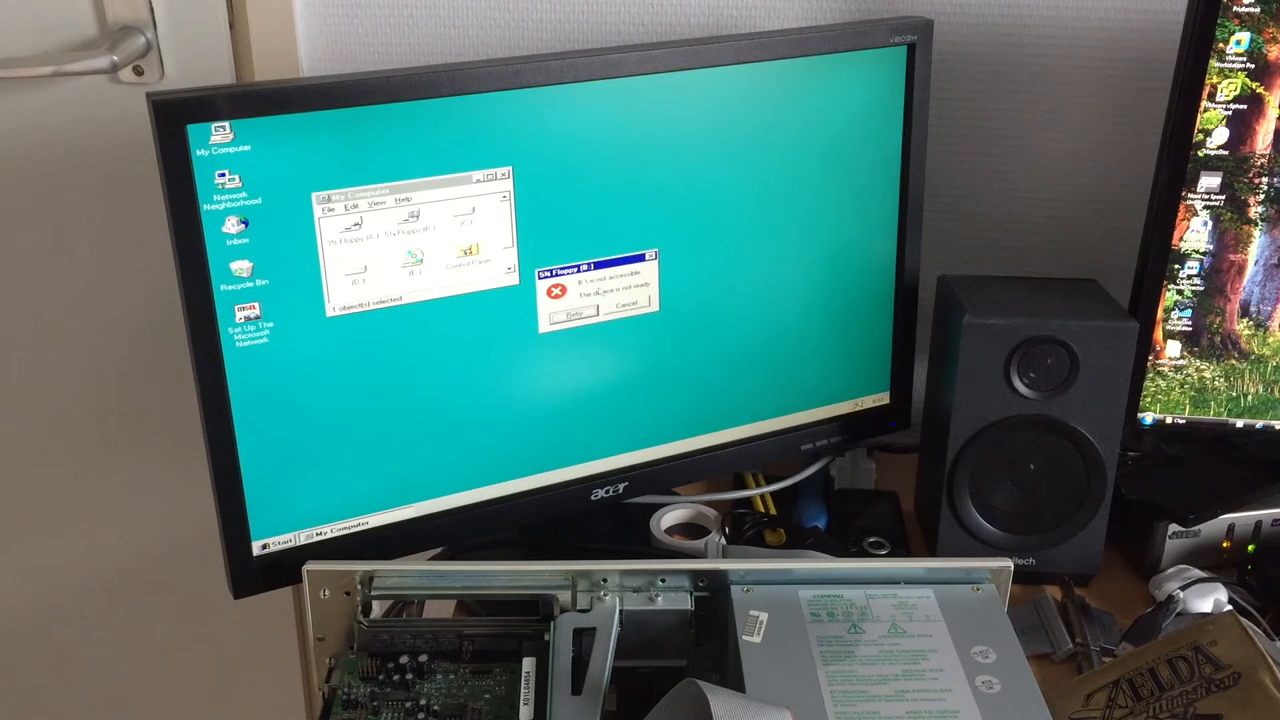
pyautogui.click(624, 313)
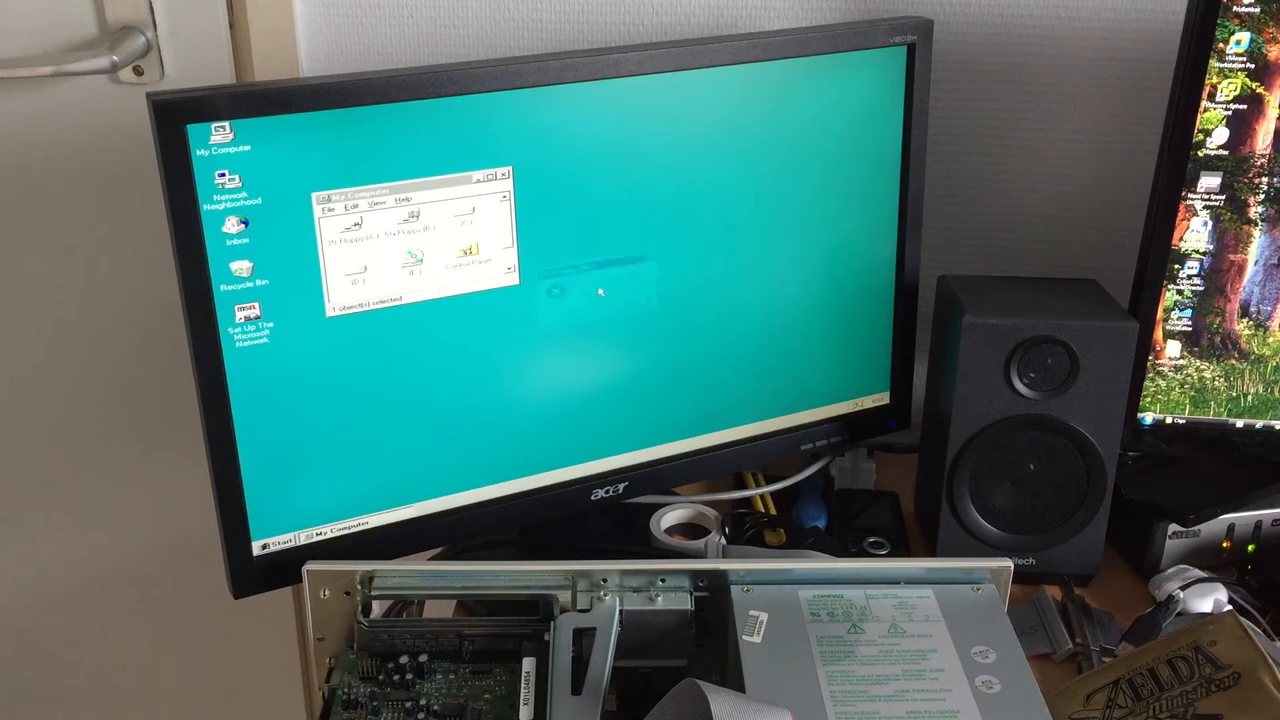
pyautogui.click(503, 175)
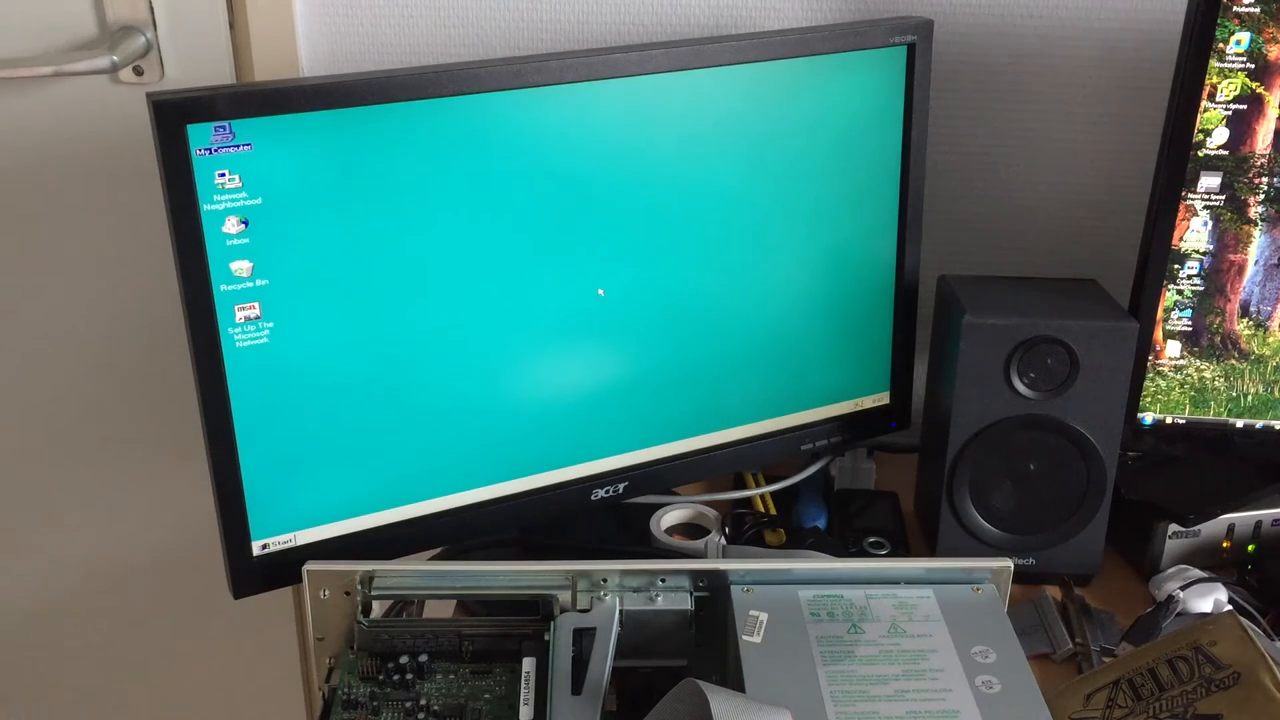